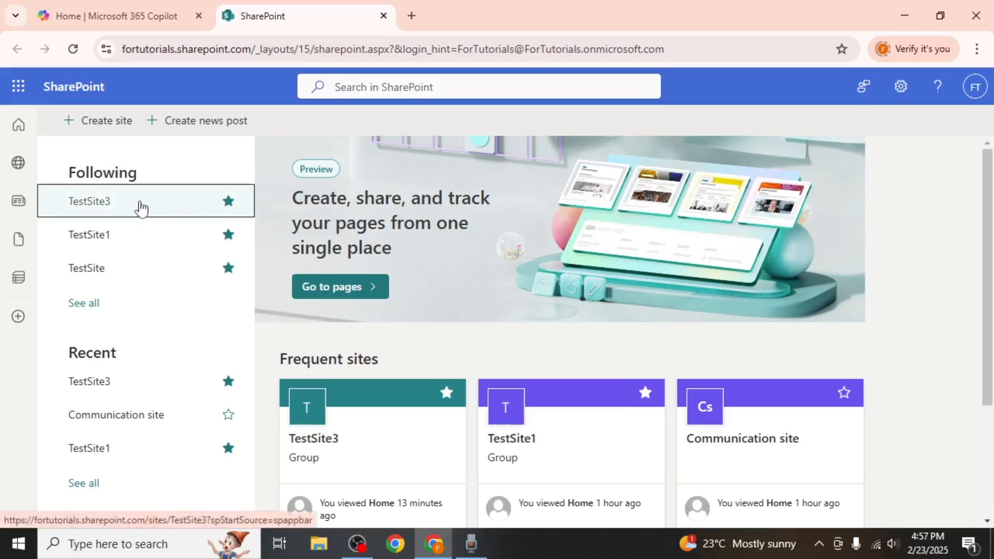
- Go to TestSite3 and show its Site Pages library (CollabHome.aspx, Page.aspx, Home.aspx)
left_click(89, 201)
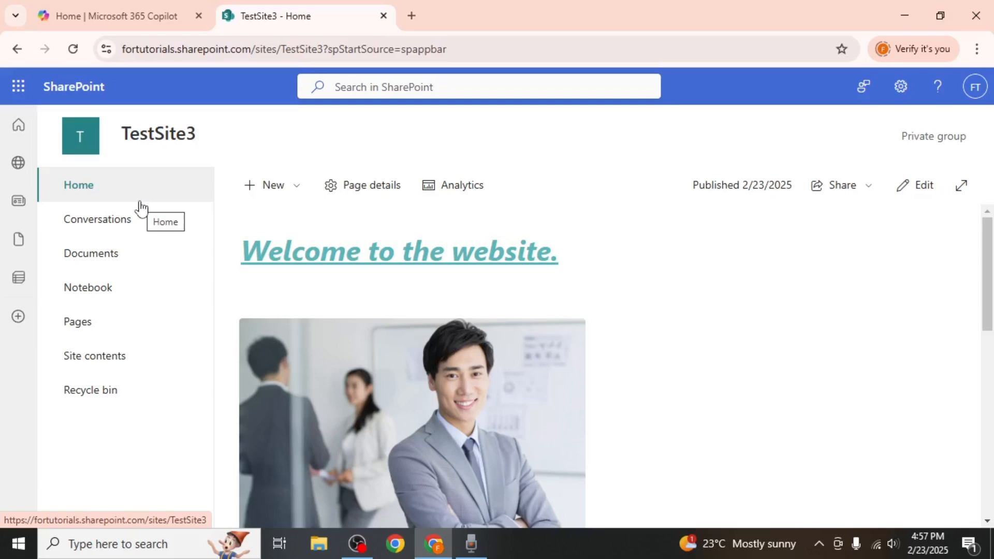
left_click(77, 320)
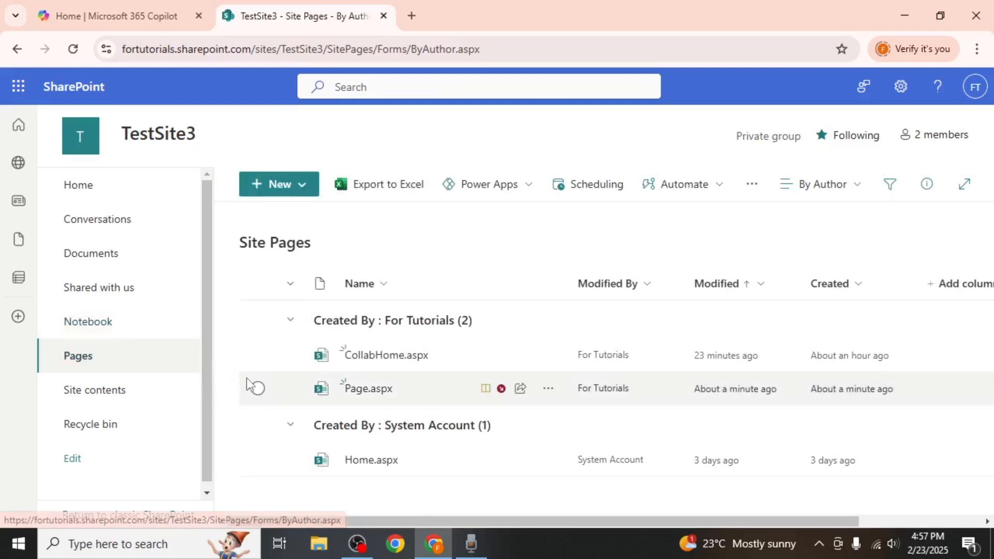
- Delete Page.aspx from Site Pages, sending it to the recycle bin
left_click(258, 389)
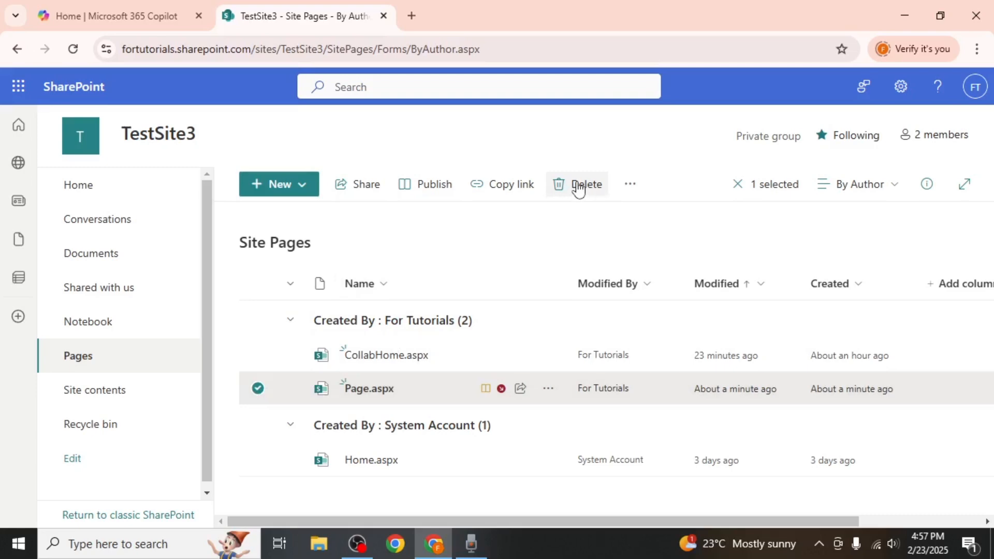
left_click(584, 184)
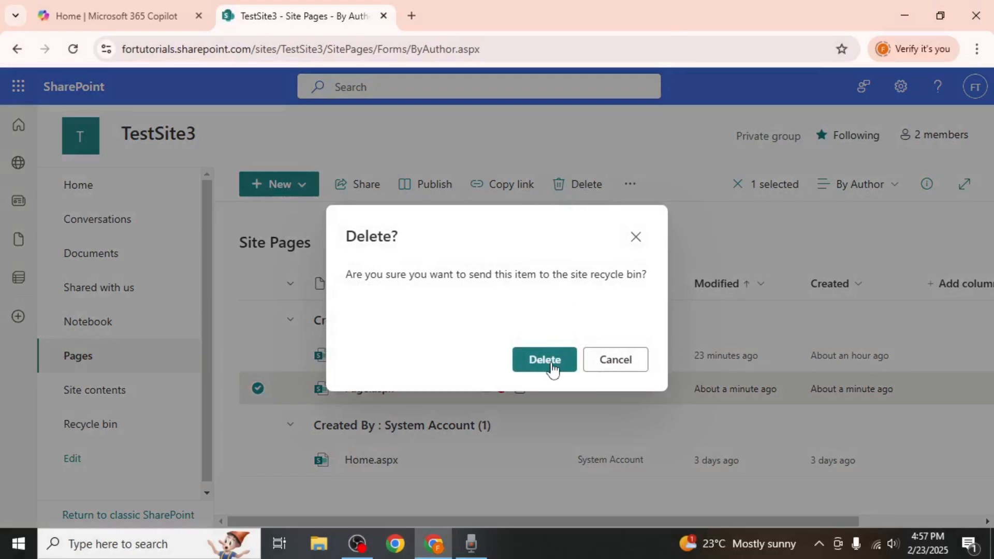
left_click(543, 359)
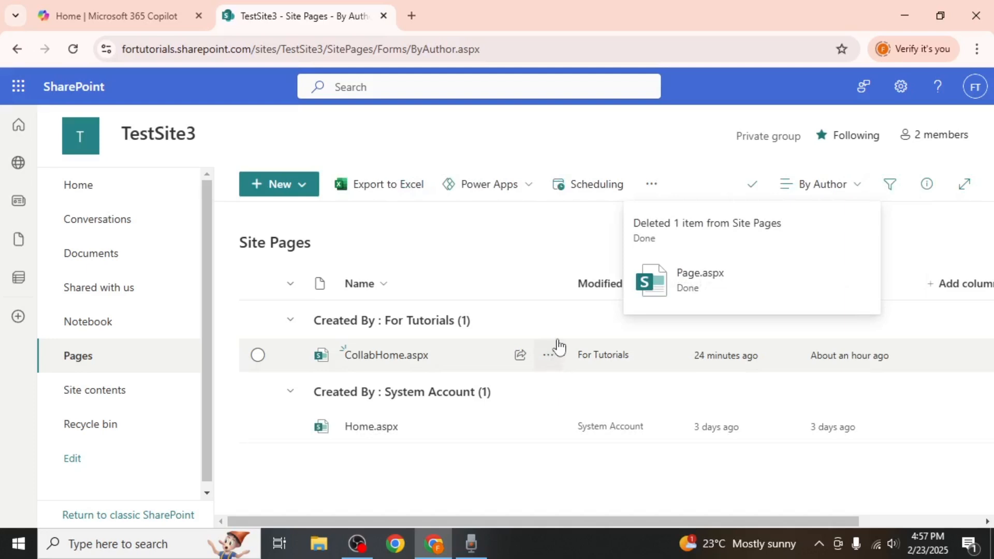
mouse_move(544, 272)
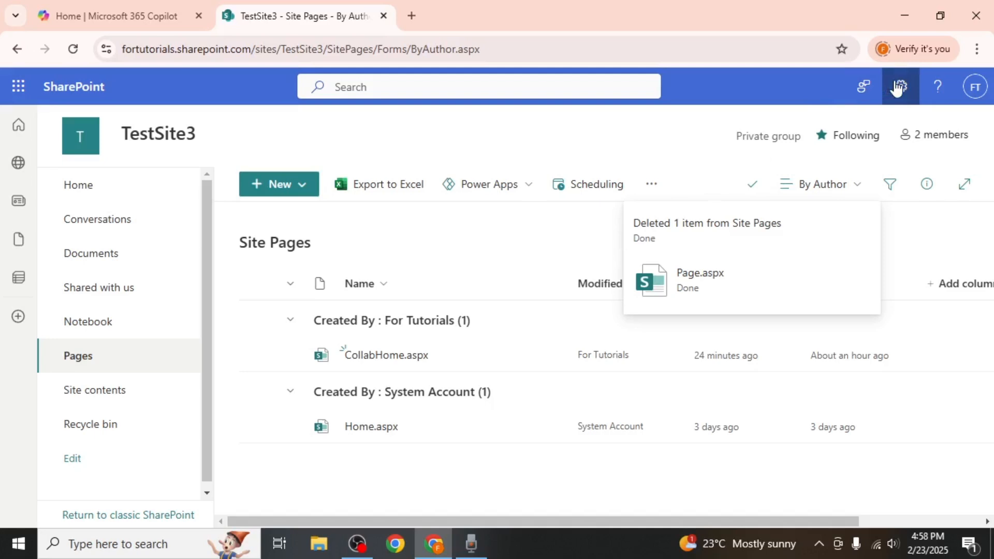
- Show the TestSite3 Settings panel from the gear icon
left_click(899, 87)
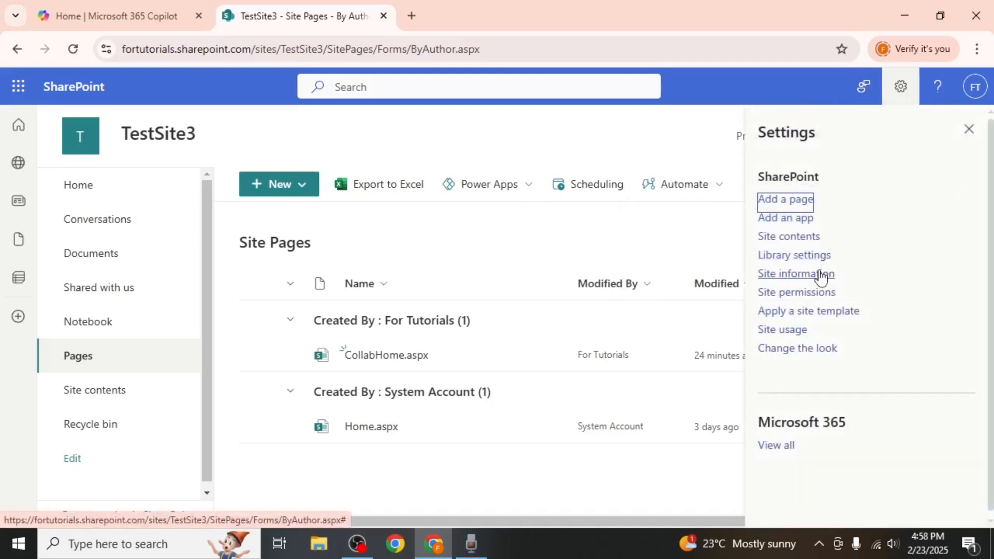
- From Site information, start Delete site, raising the group-removal warning
left_click(795, 273)
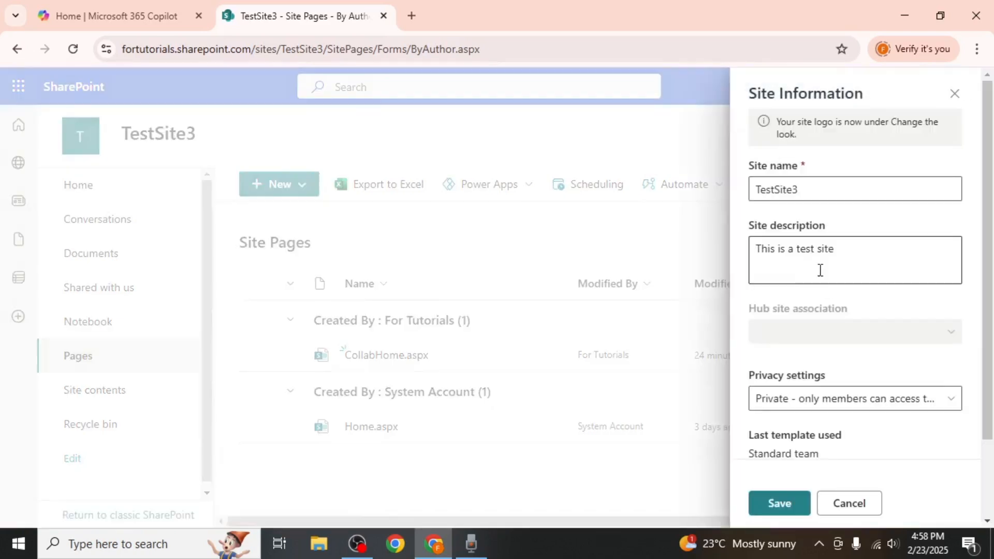
scroll("down", 3)
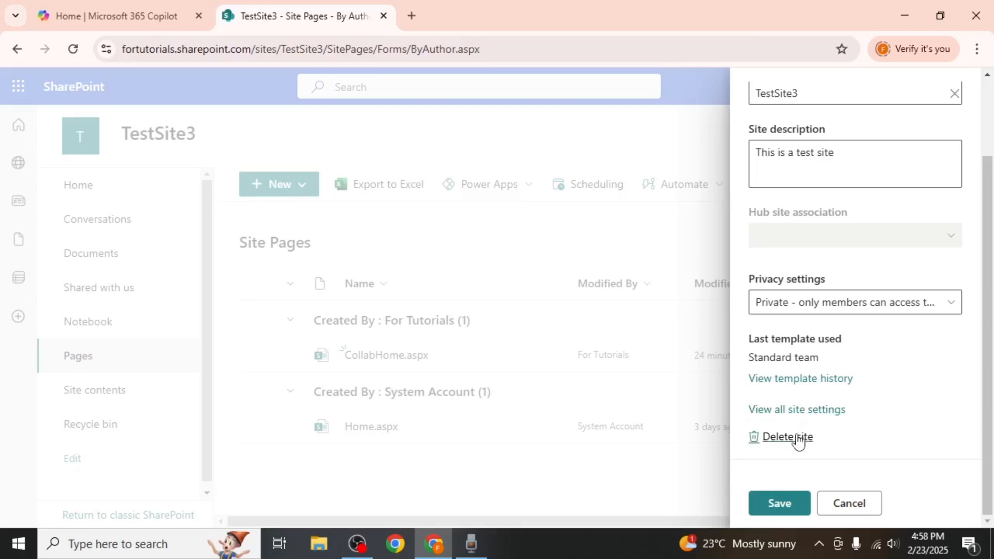
left_click(787, 437)
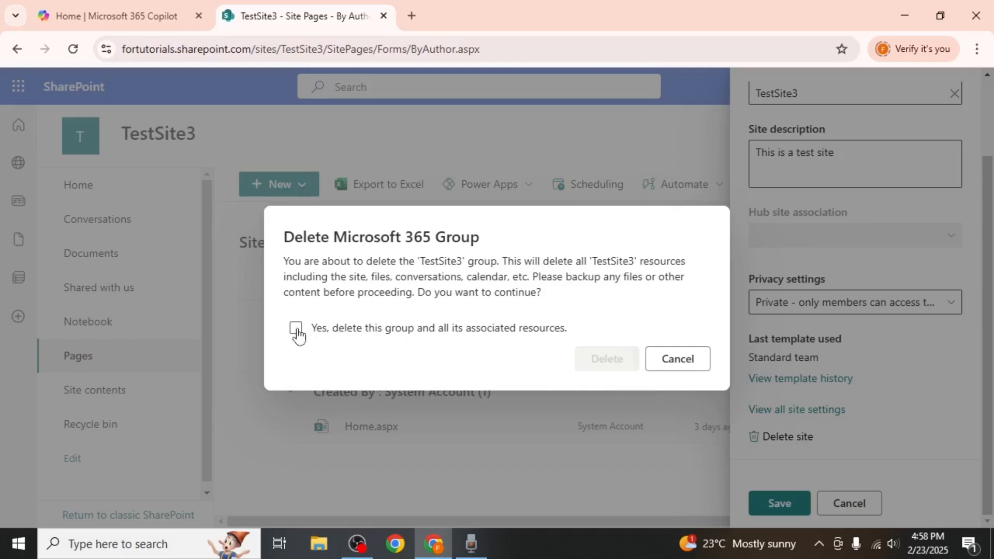
- Confirm deleting the TestSite3 group and all its resources, returning to SharePoint home
left_click(296, 330)
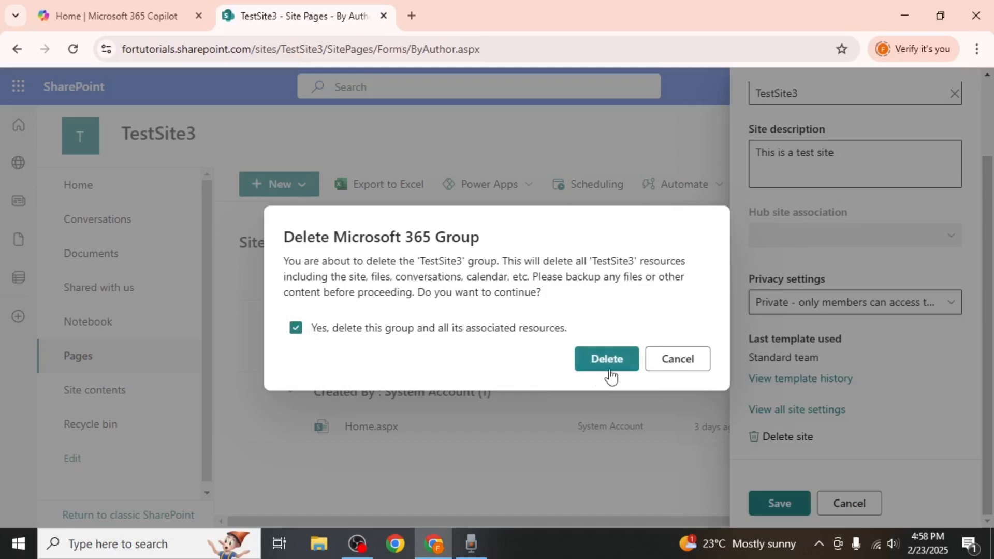
left_click(606, 358)
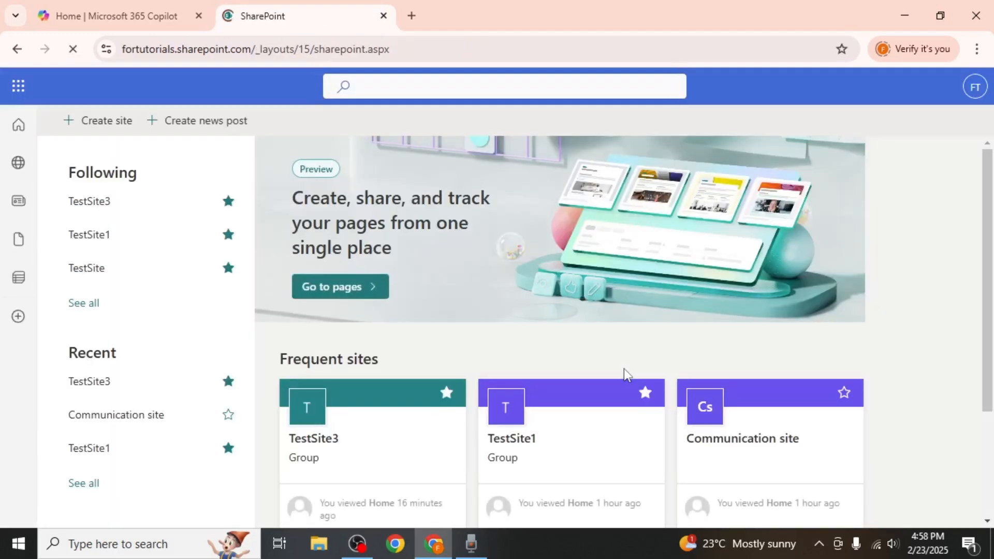